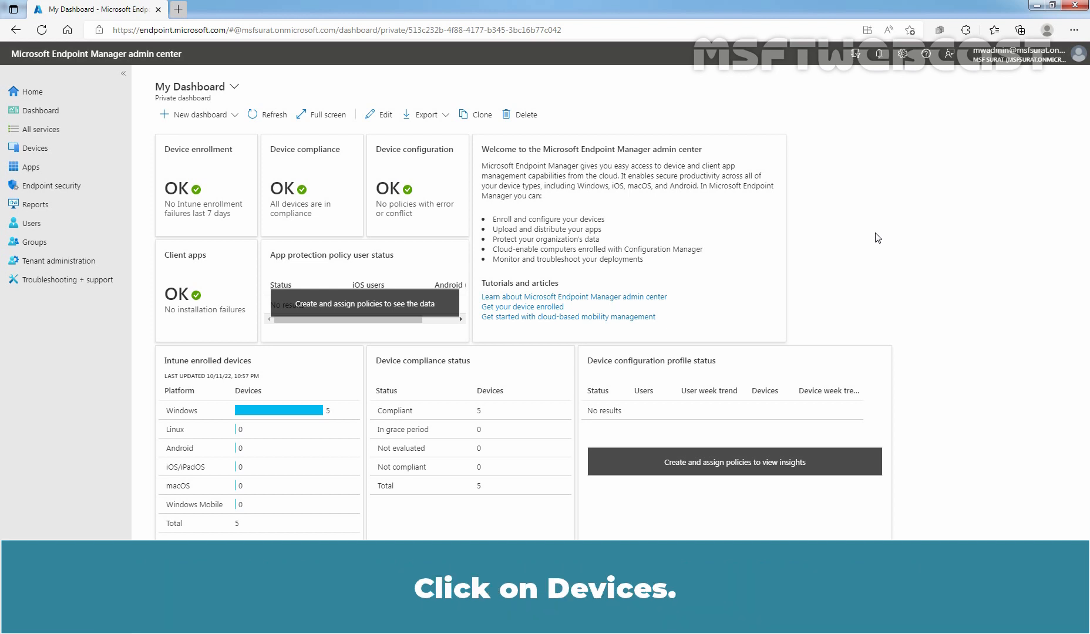
Go to Devices and bring up the Device clean-up rules page under Other.
click(35, 148)
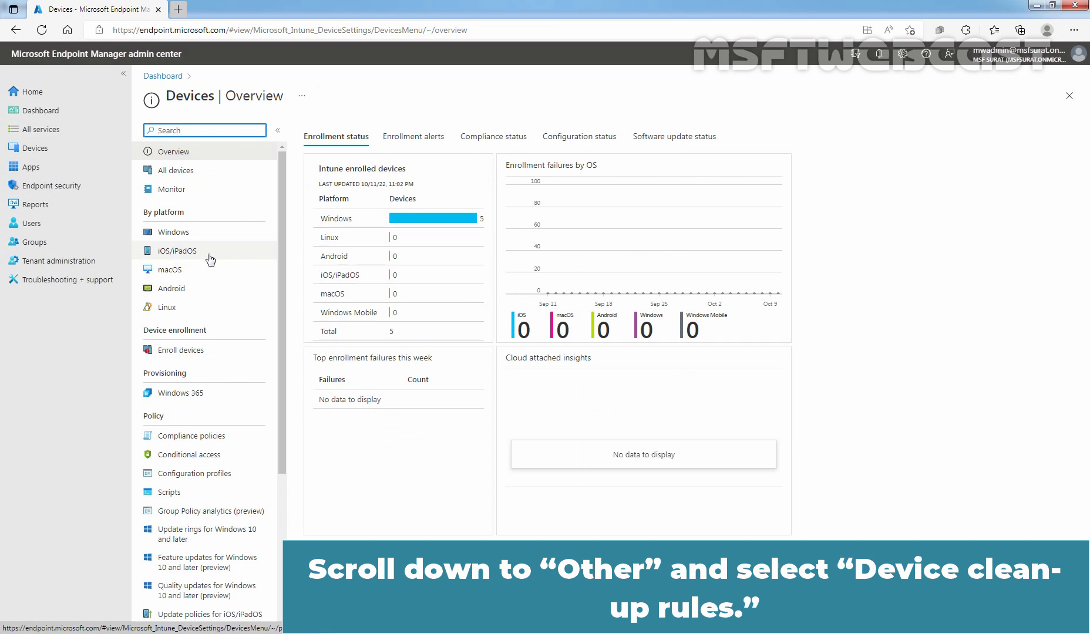
scroll(down, 3)
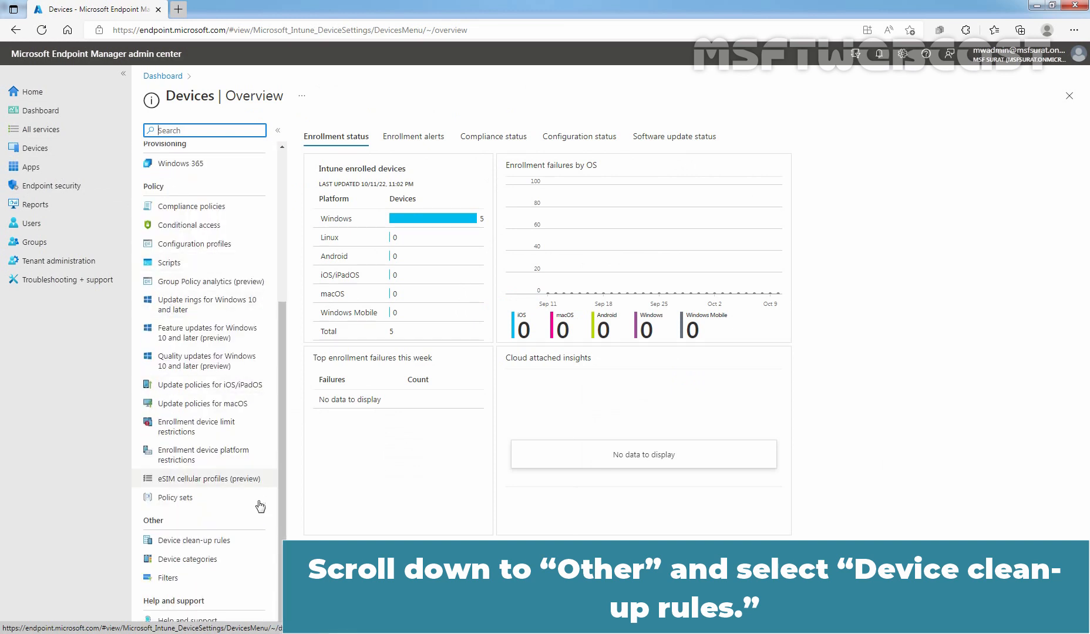
click(194, 541)
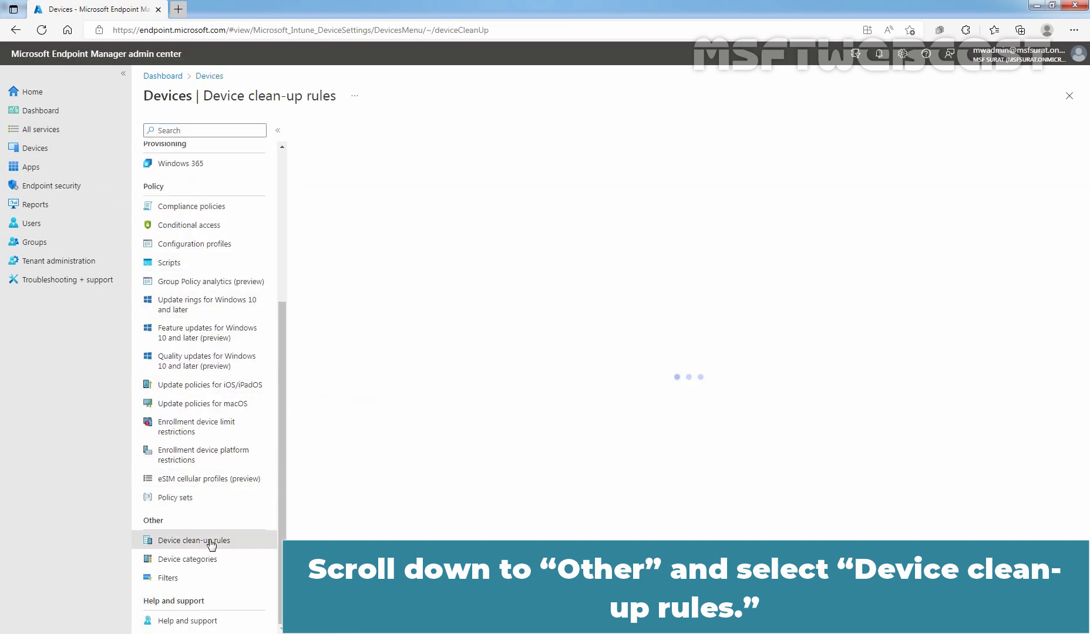
click(194, 541)
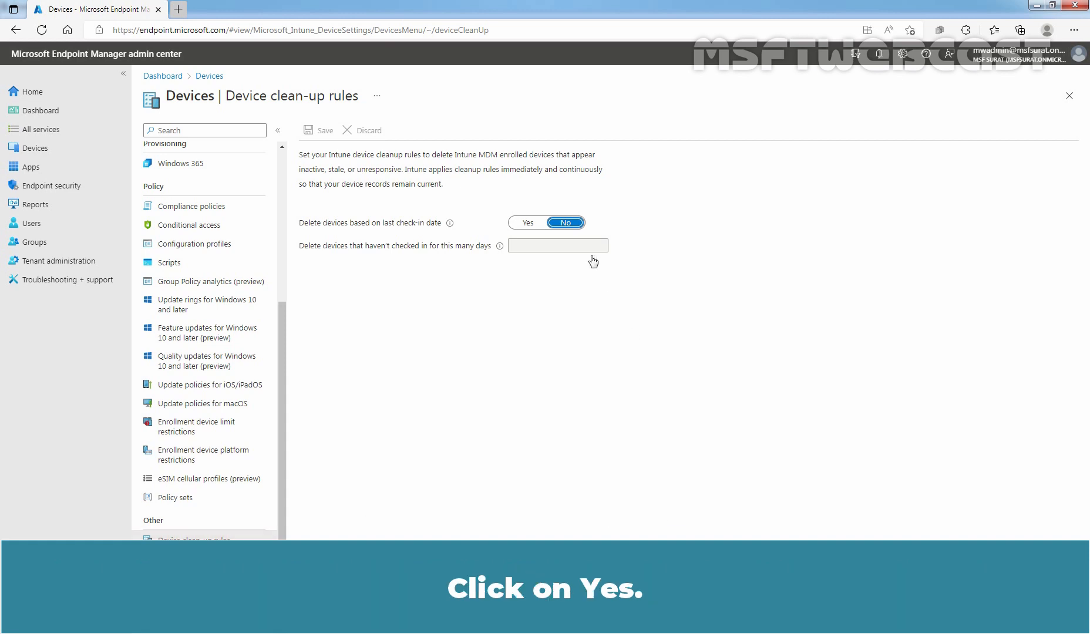
Switch 'Delete devices based on last check-in date' to Yes.
click(528, 222)
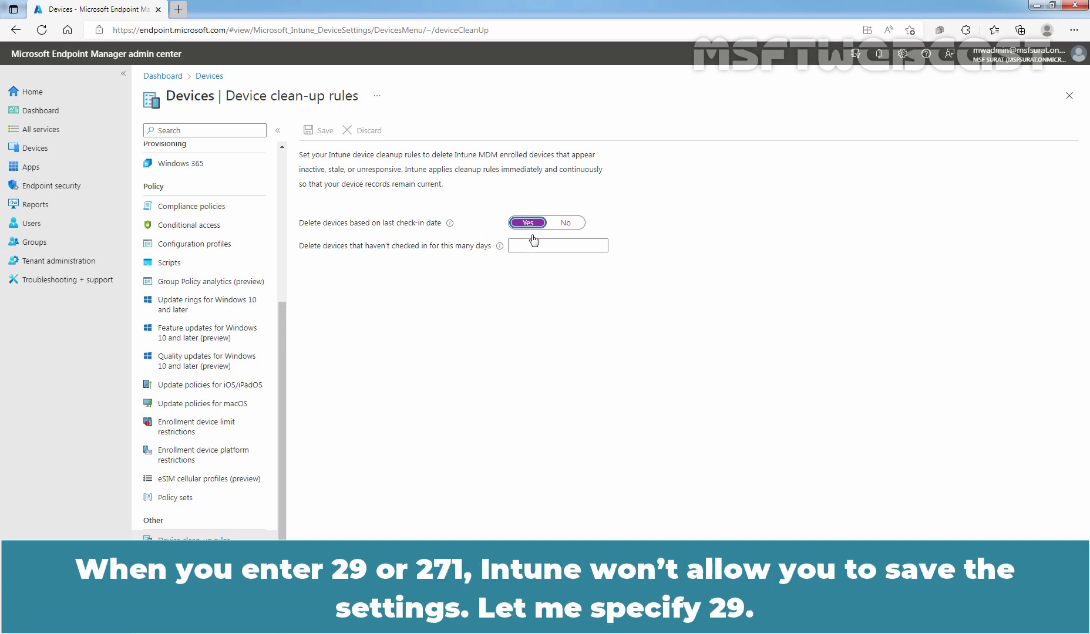
Enter 29 then 271 days to confirm the field only accepts 30 to 270.
click(556, 245)
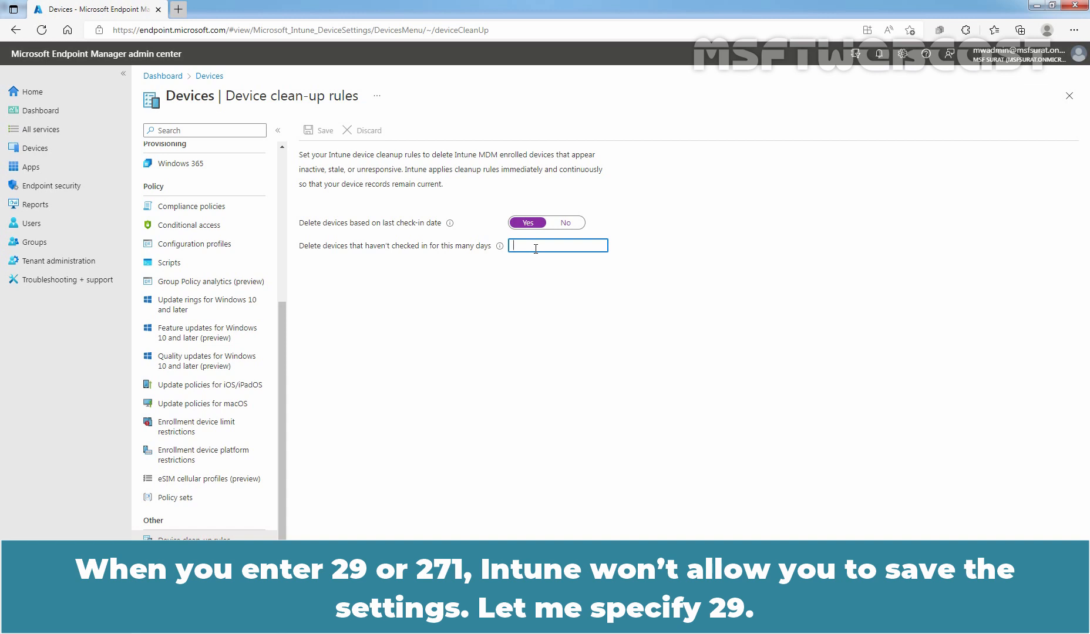
text(29)
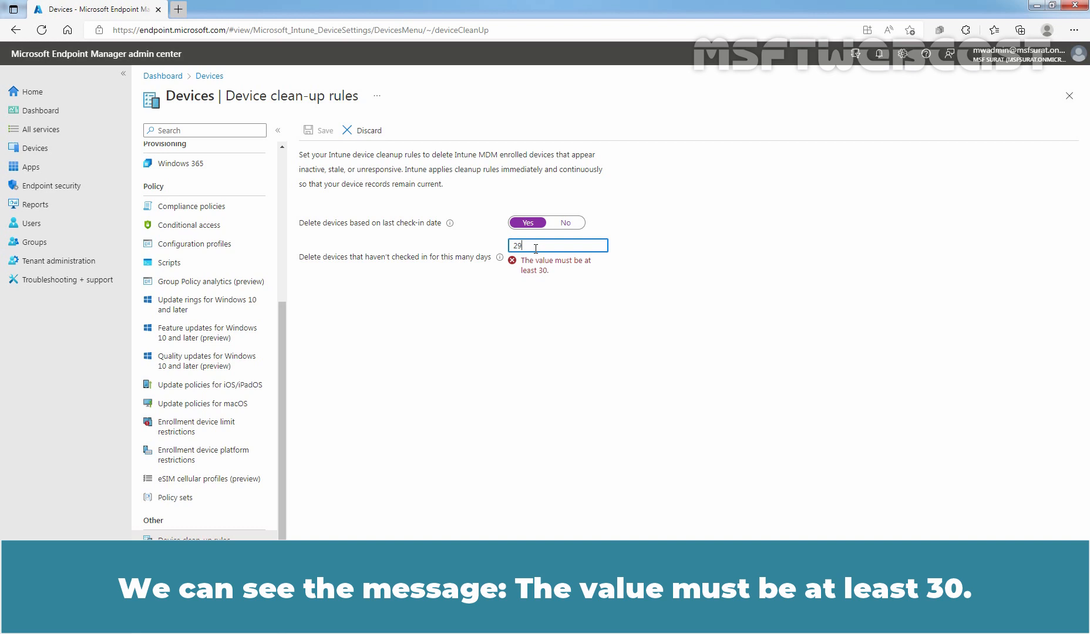
key(Backspace)
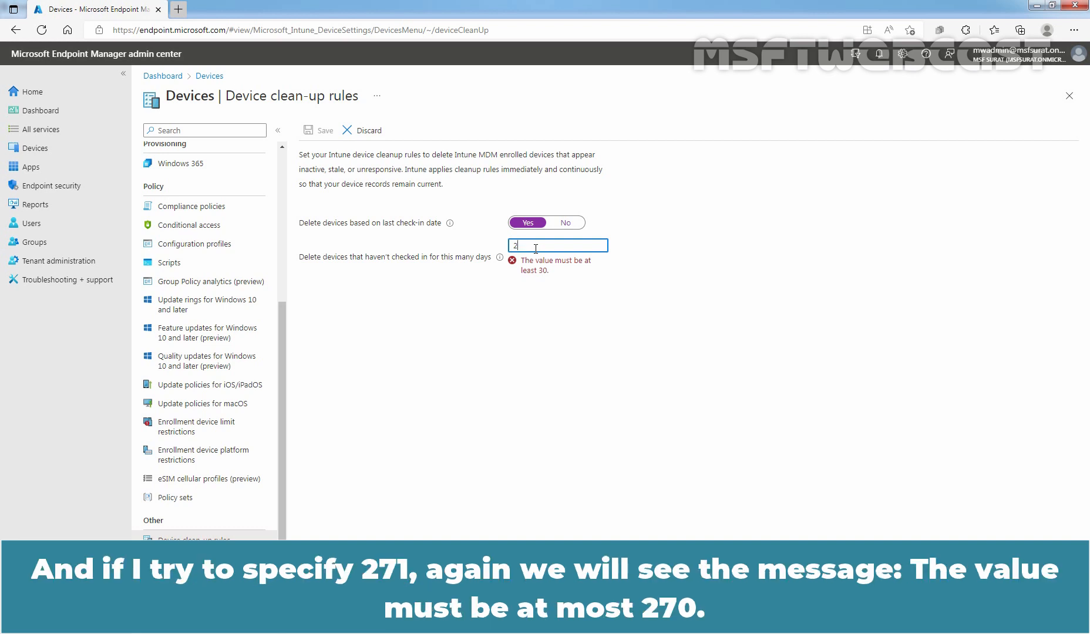
text(271)
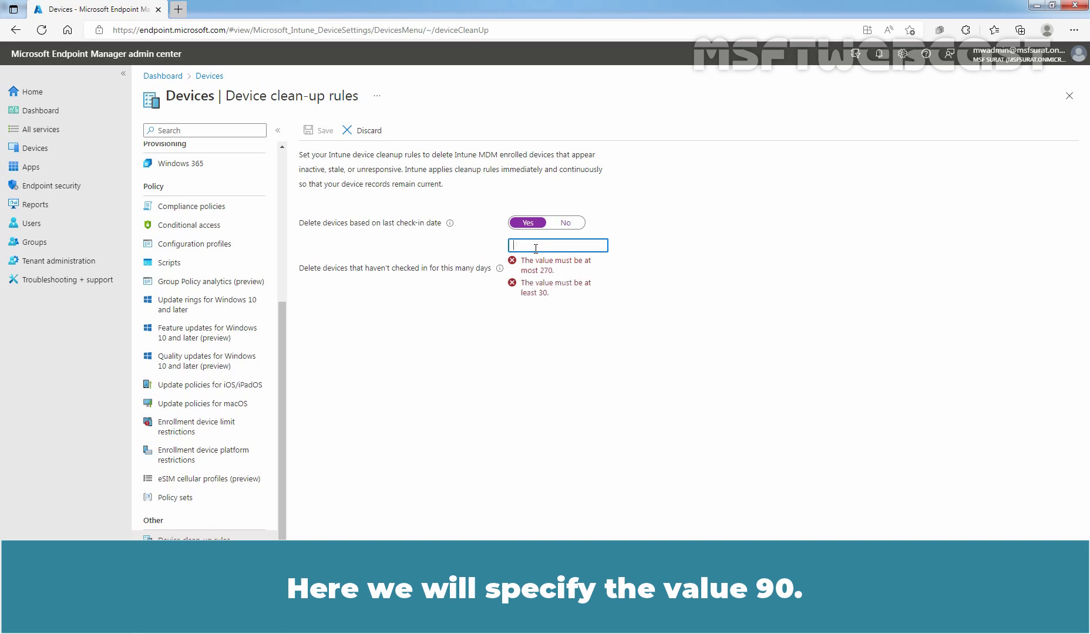
Enter 90 inactive days, save the rule and confirm with Yes.
text(90)
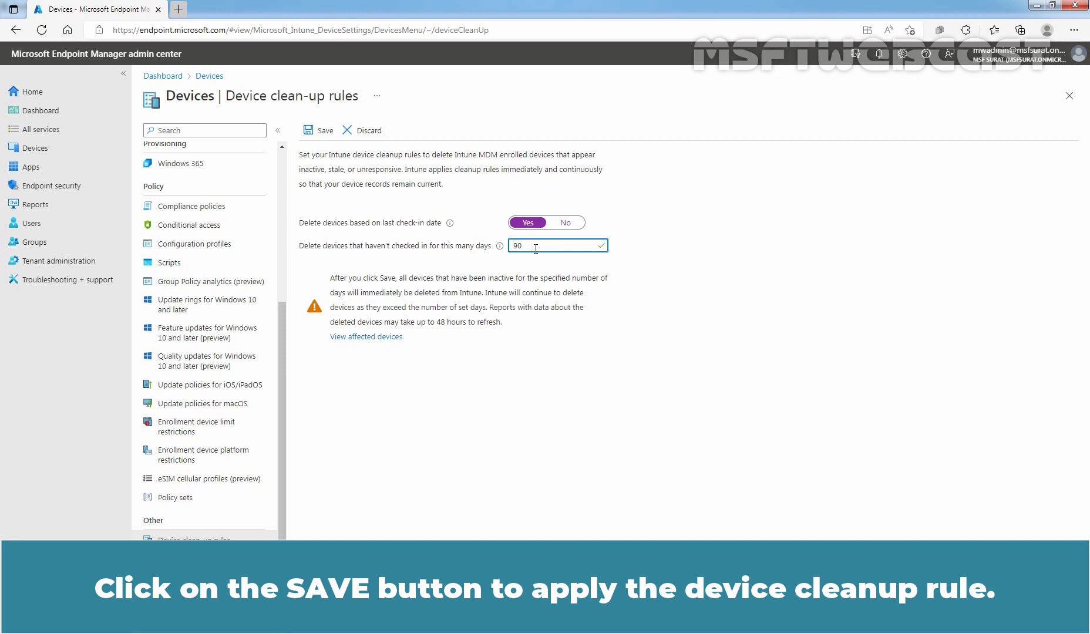
mouse_move(337, 123)
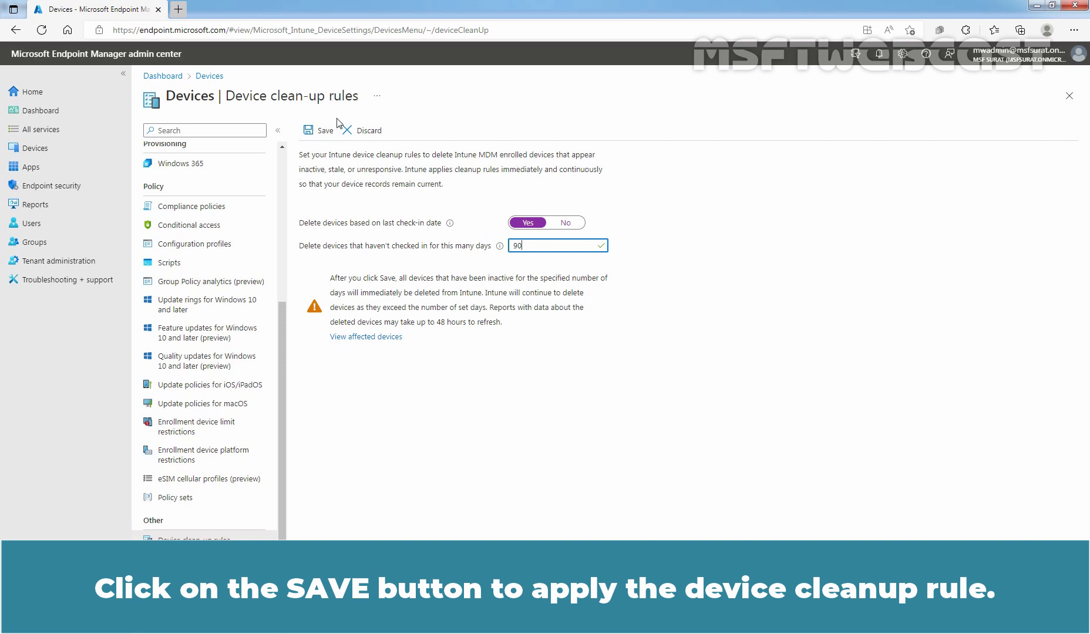
click(323, 130)
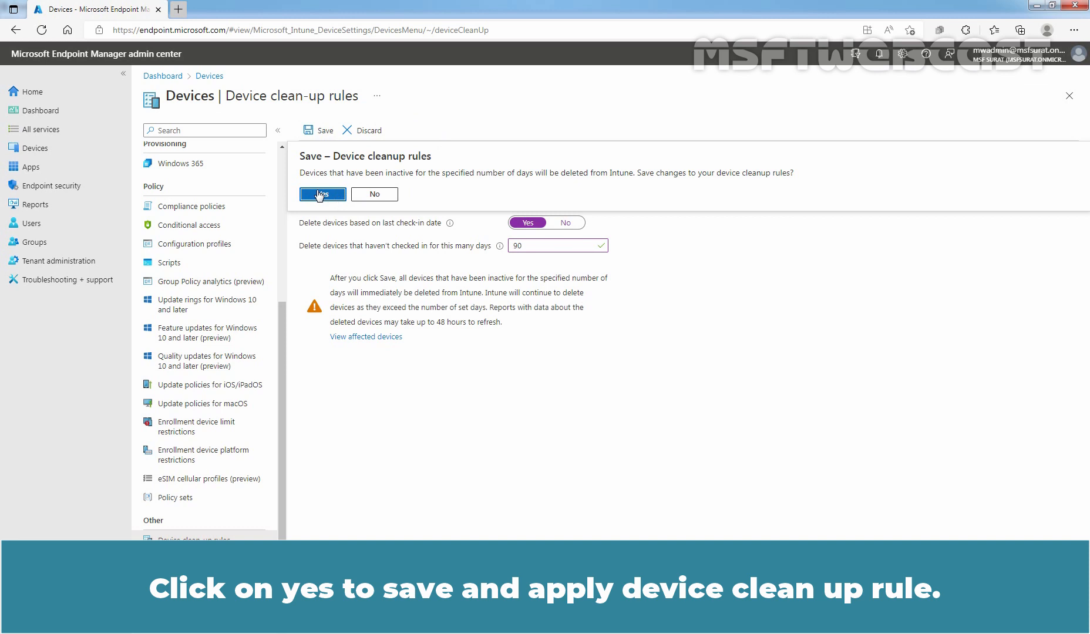
click(322, 194)
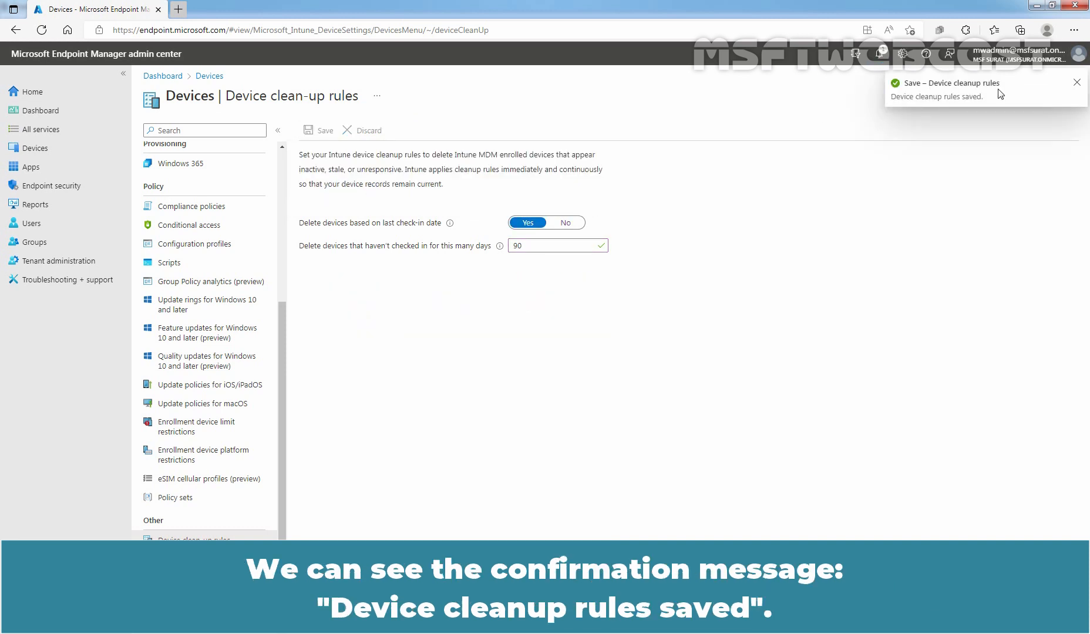
mouse_move(918, 111)
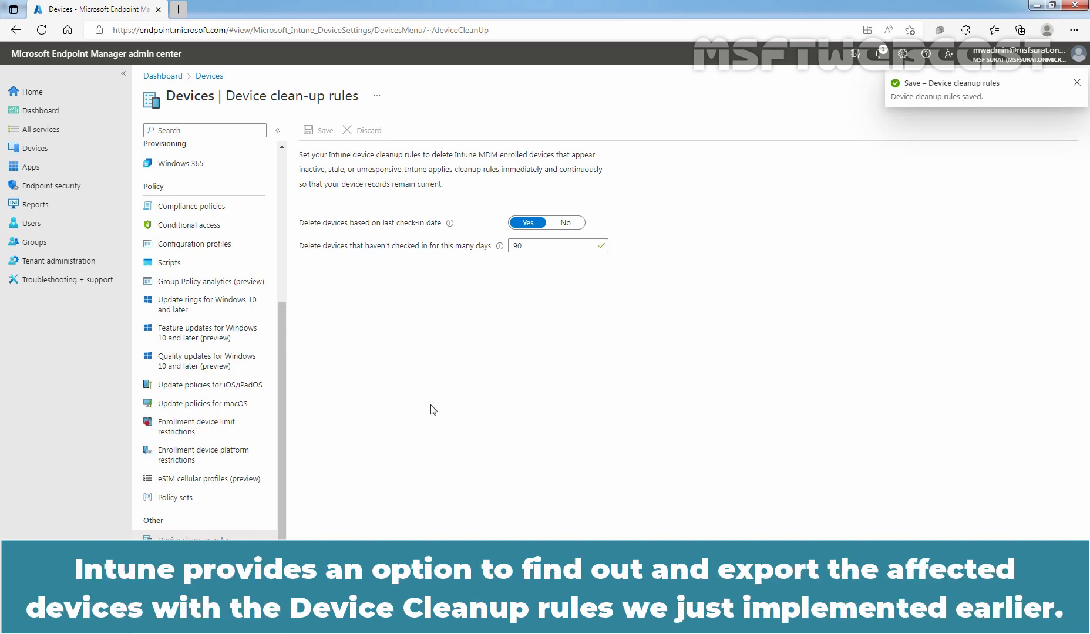
Disable the rule and save, then switch it back to Yes with 90 days.
click(1077, 82)
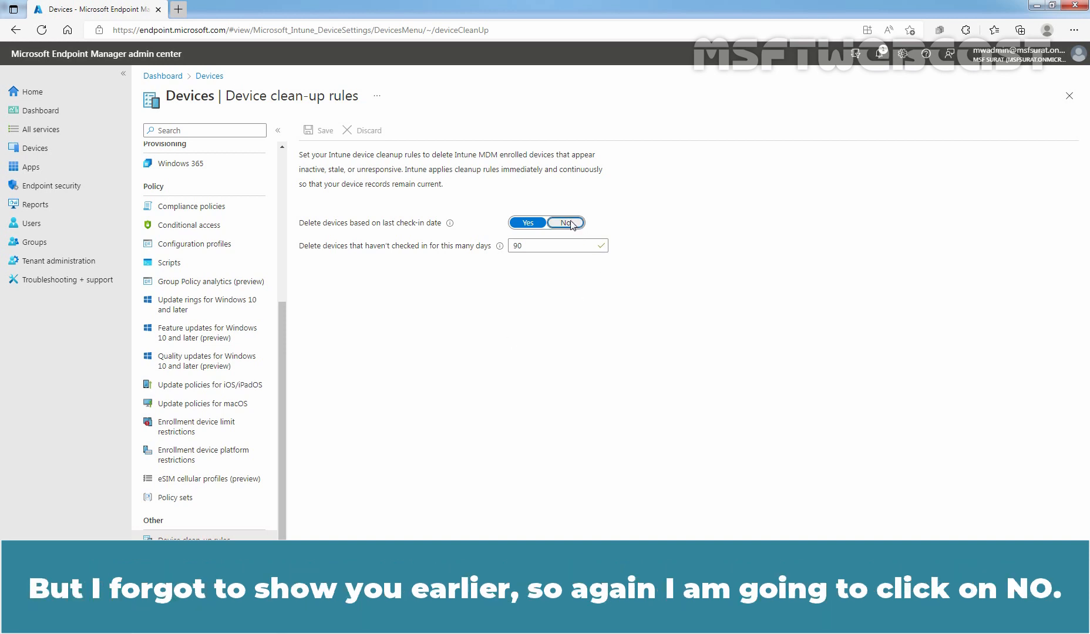
click(319, 130)
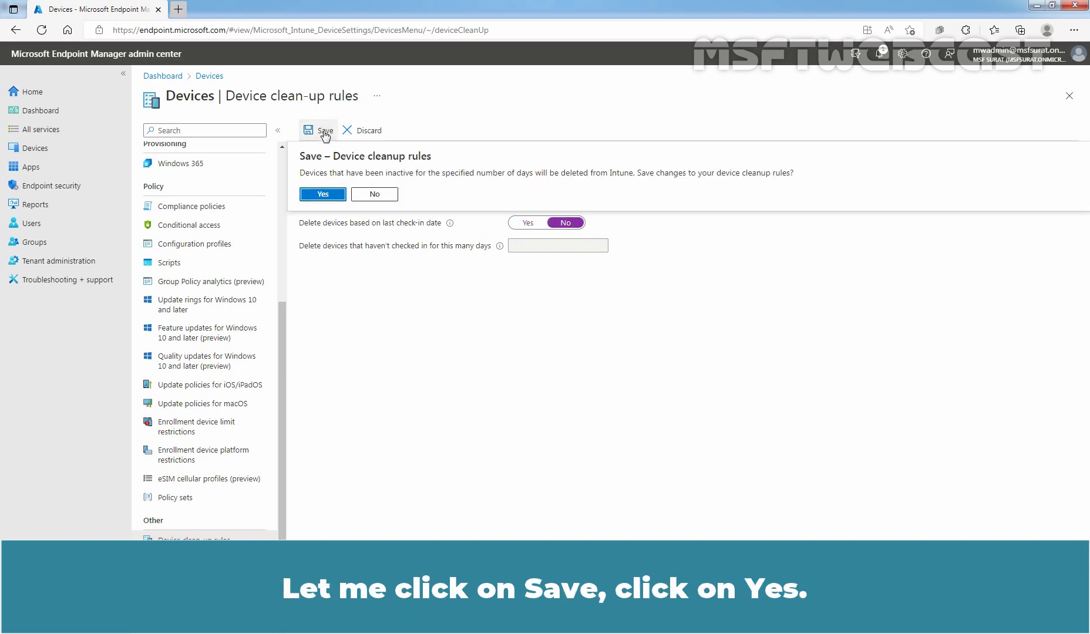
click(322, 194)
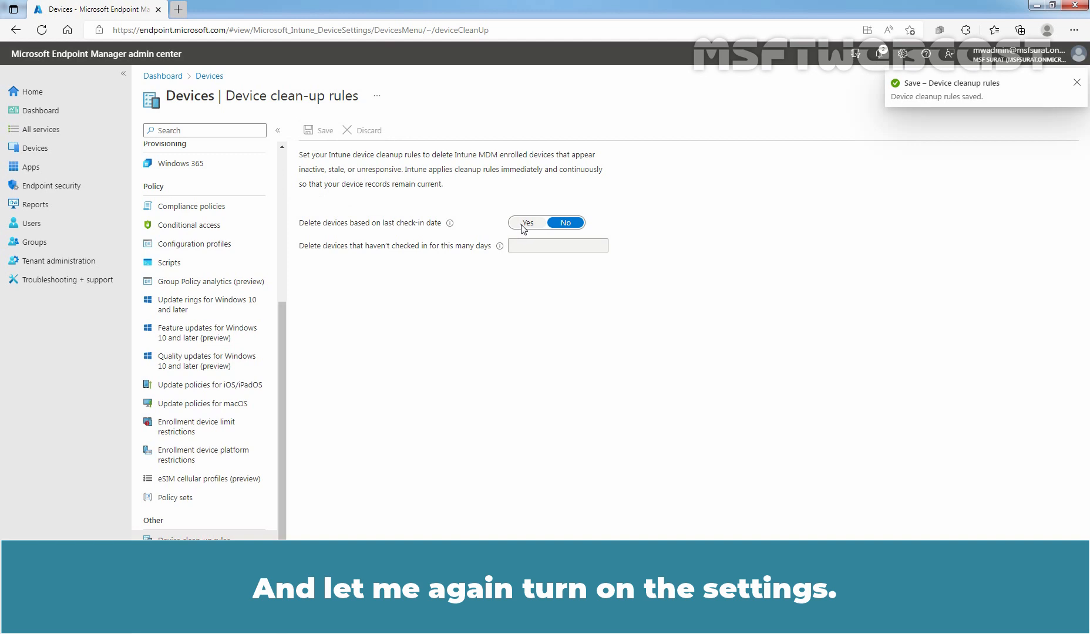
click(528, 222)
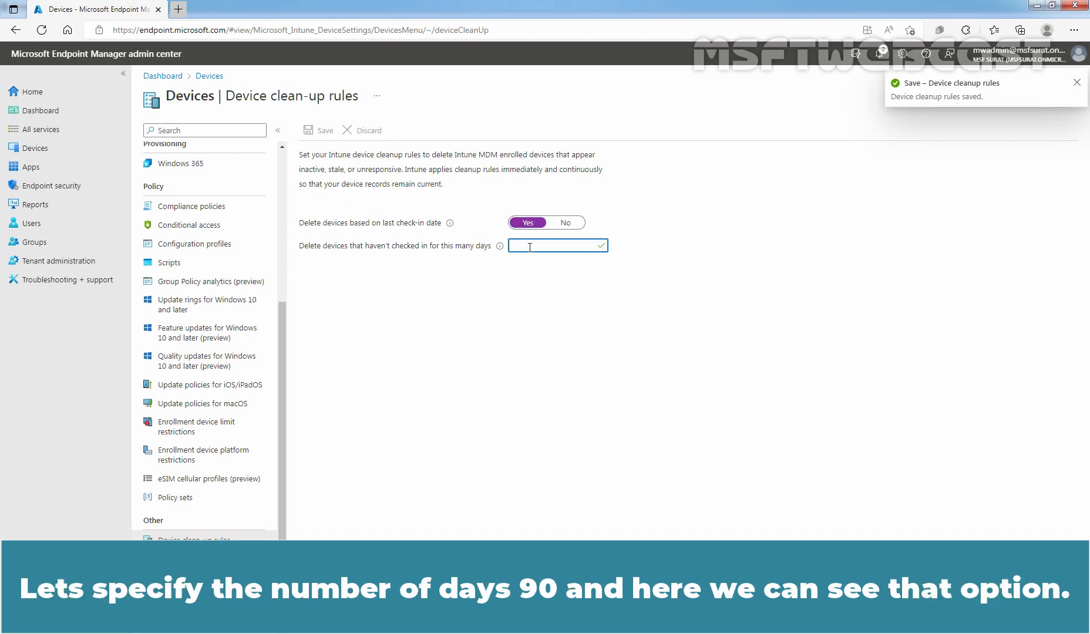
text(90)
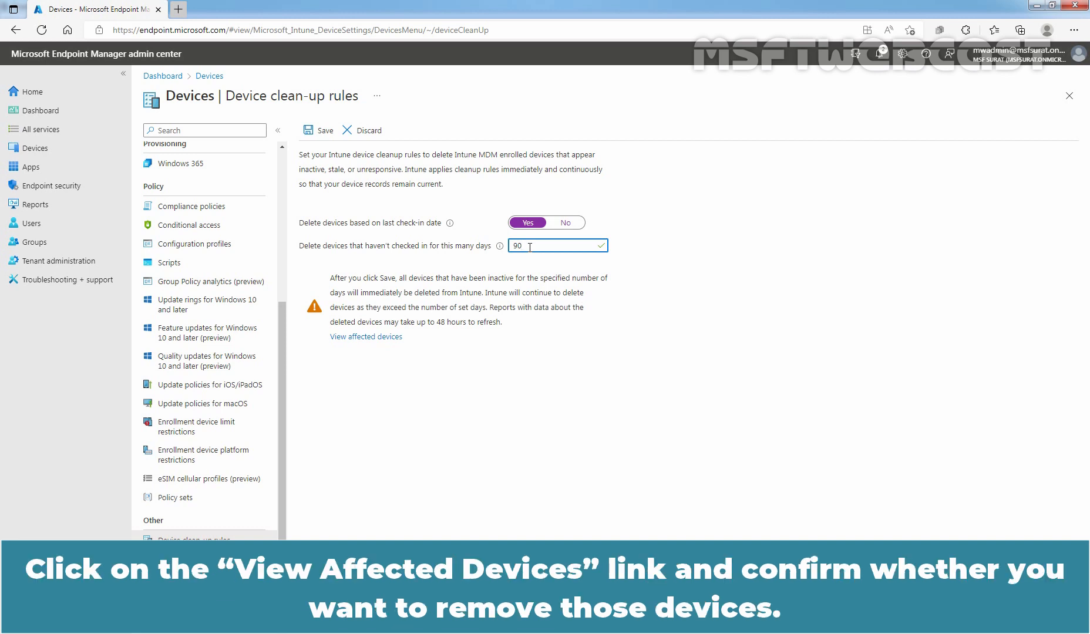
mouse_move(366, 337)
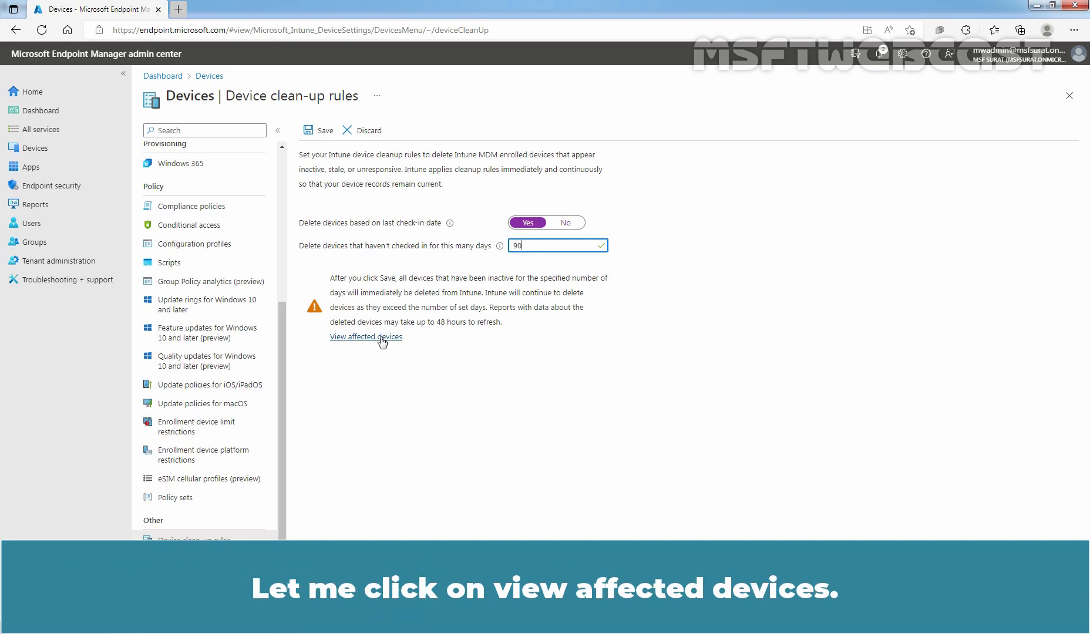
View the affected devices for the 90-day rule, which lists no devices found.
click(365, 337)
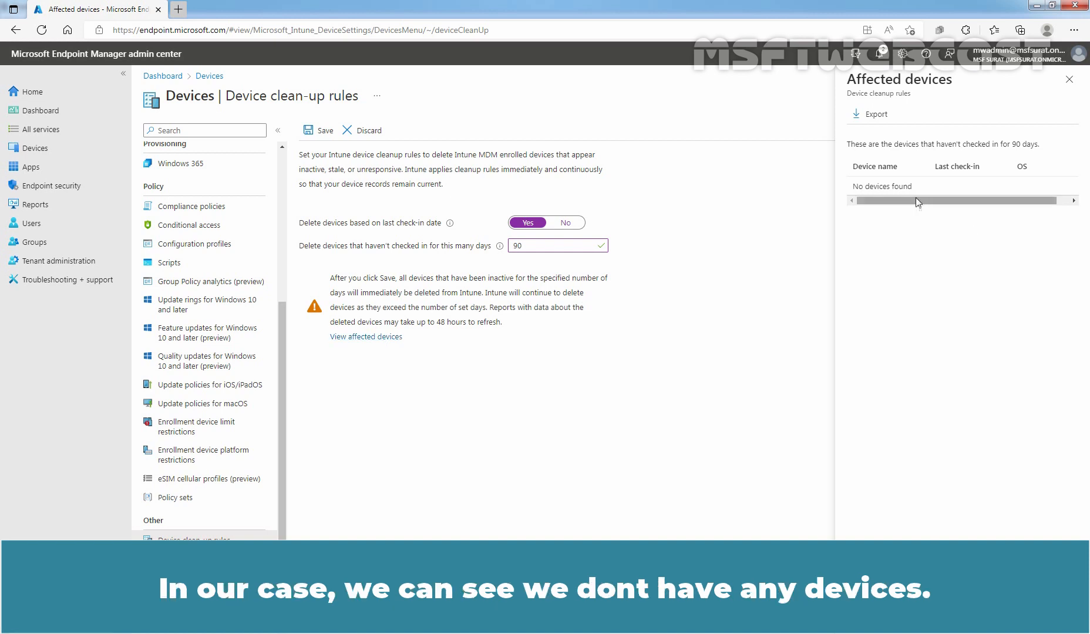
mouse_move(878, 199)
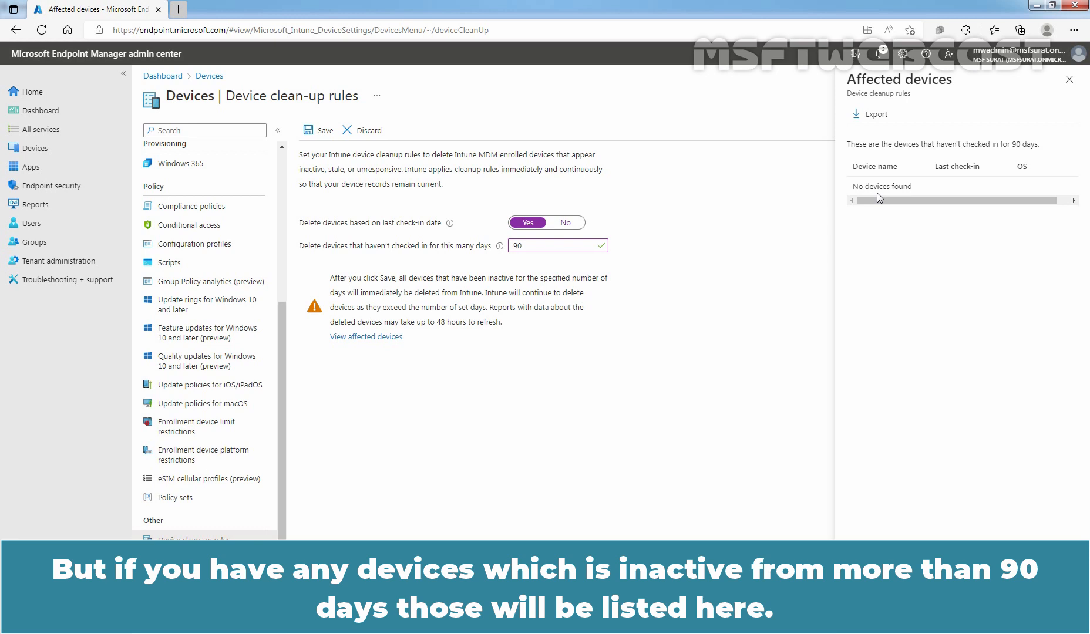
mouse_move(935, 192)
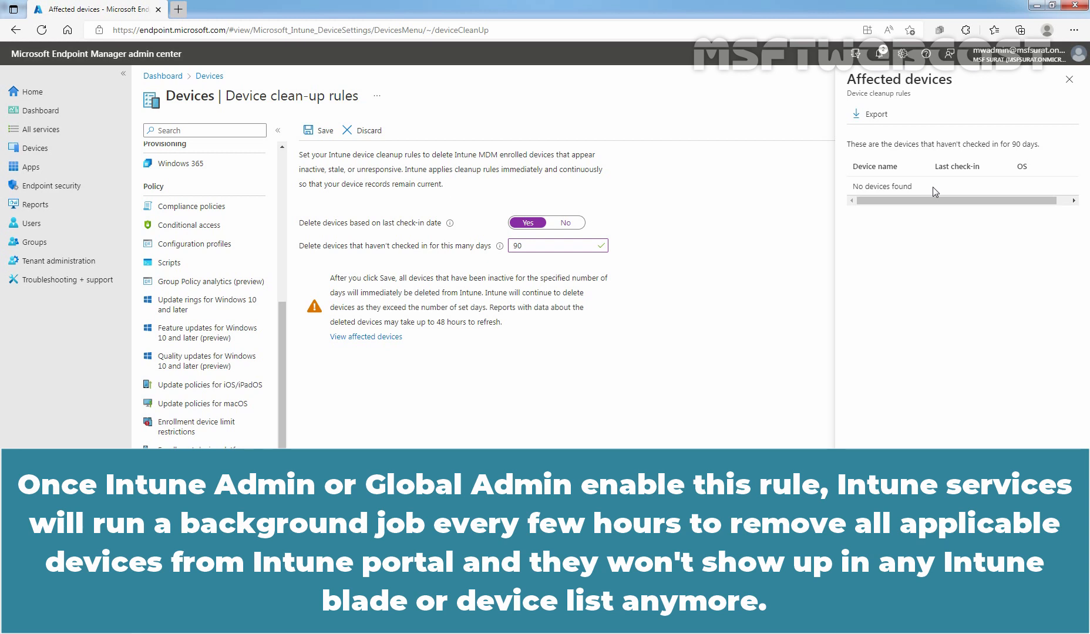
scroll(down, 3)
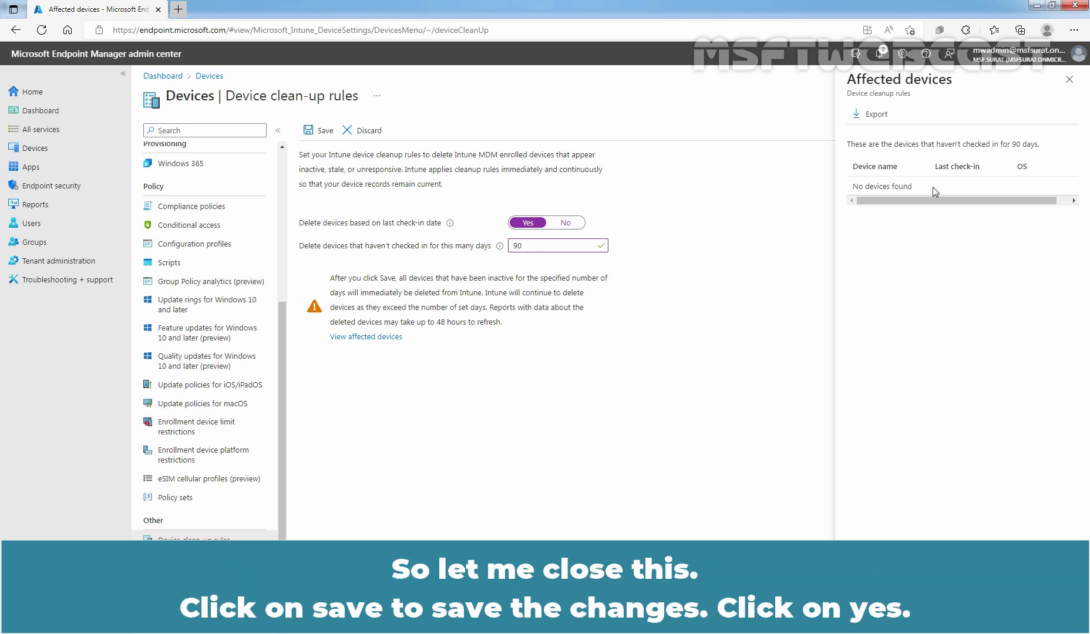
Close the Affected devices pane, save the 90-day rule, confirm, and dismiss the notice.
click(1069, 79)
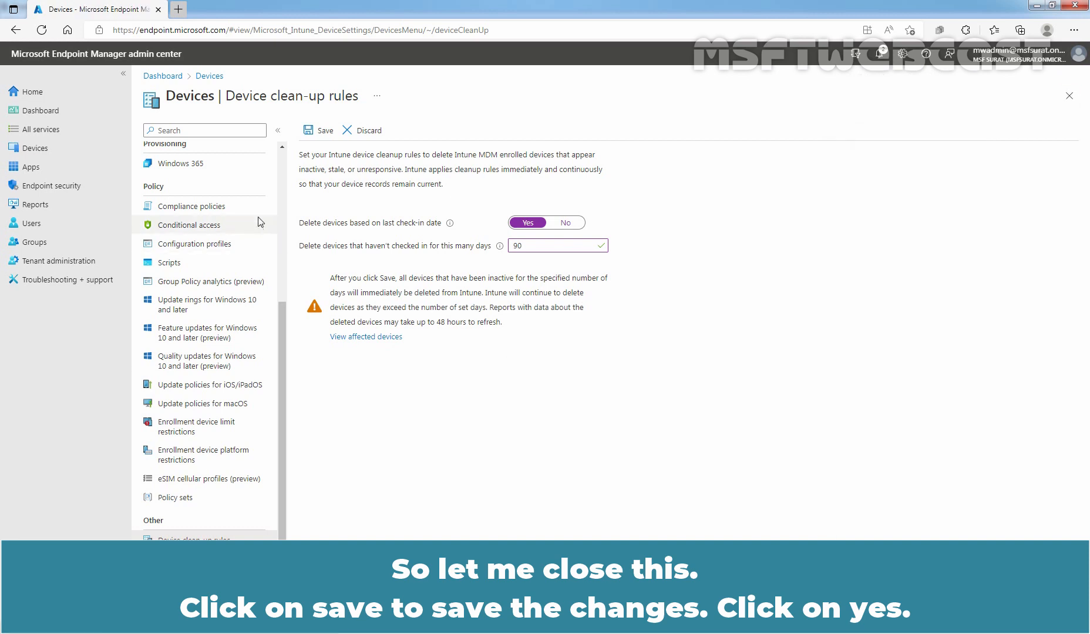
click(323, 130)
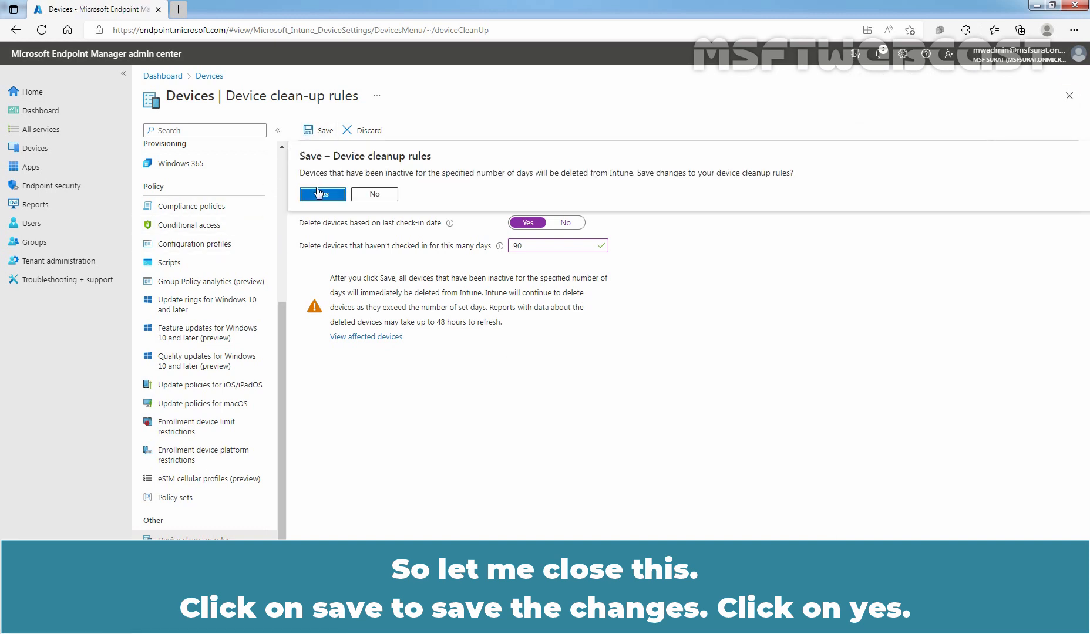
click(322, 194)
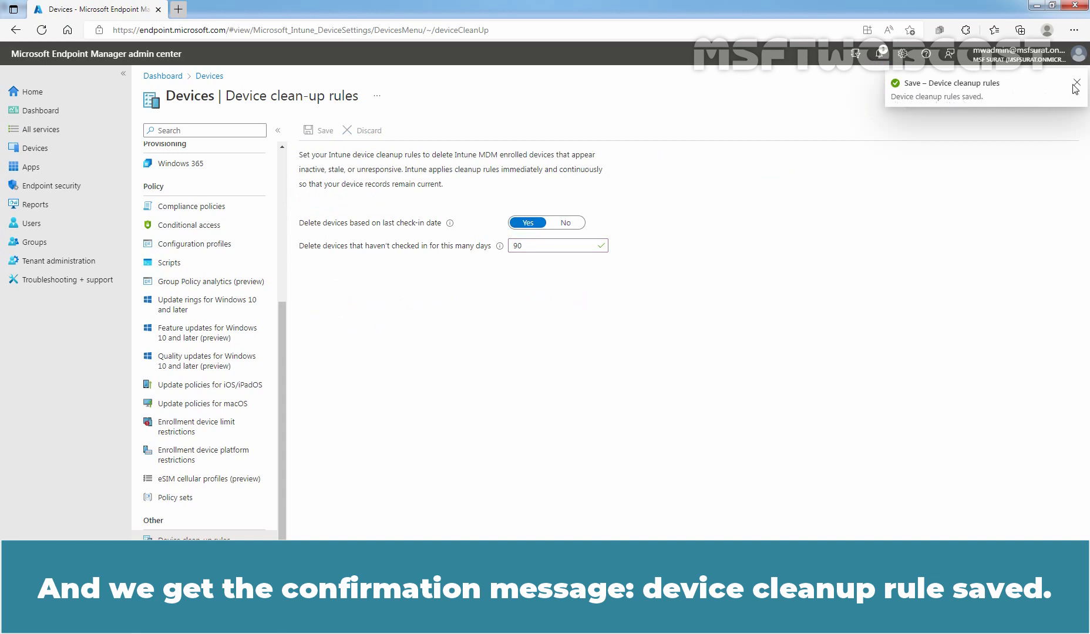
click(1075, 88)
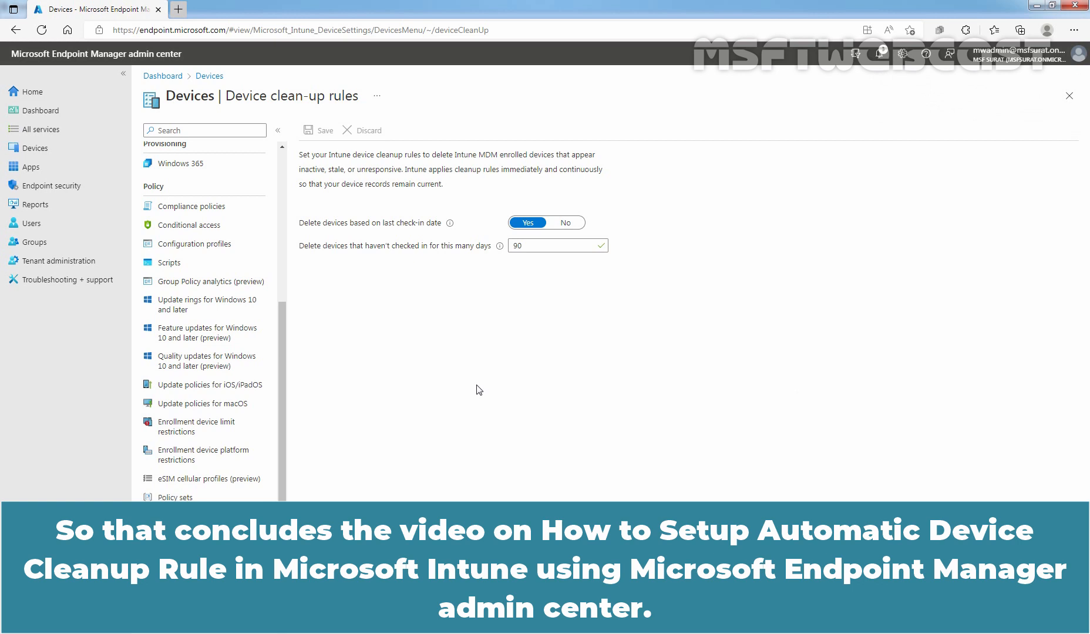